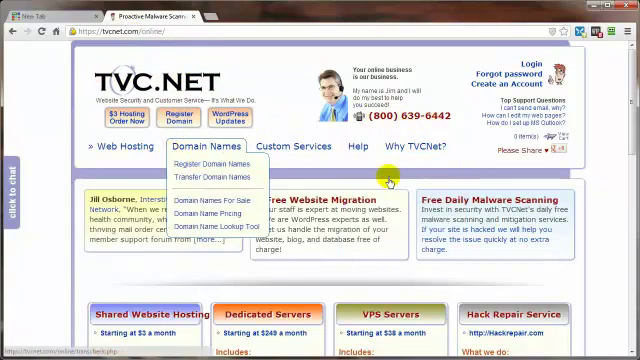
Paste xfghsth.com over the example domain in the diagnostic address, then copy the full address
scroll(down, 3)
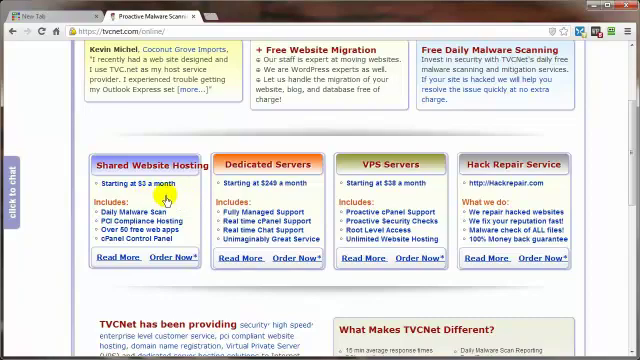
mouse_move(145, 210)
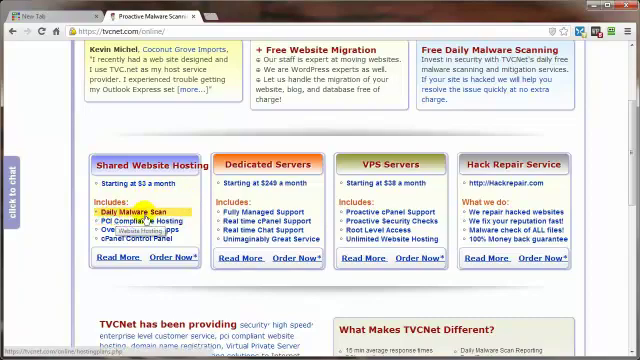
mouse_move(178, 199)
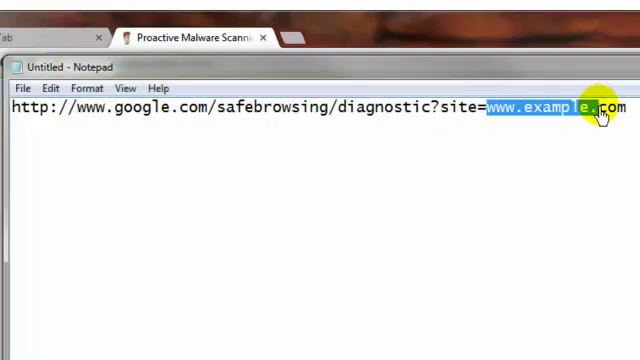
right_click(590, 110)
text(fghsth)
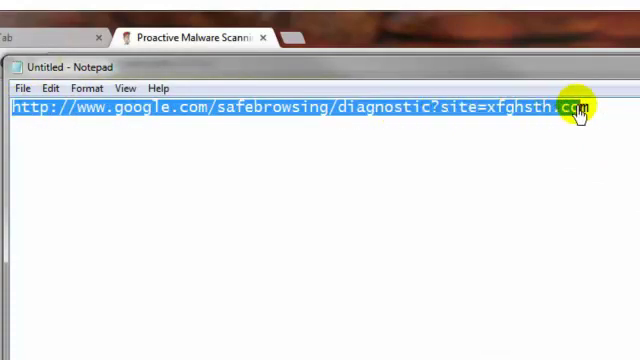
right_click(578, 107)
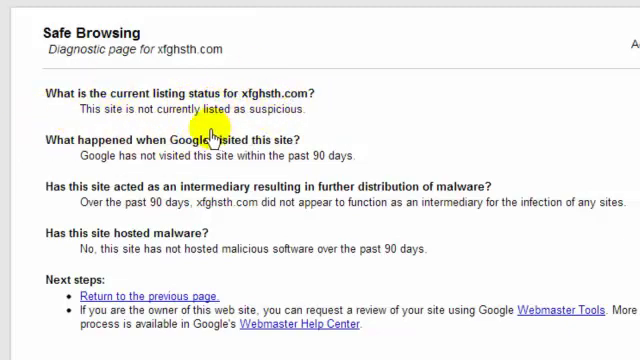
mouse_move(218, 103)
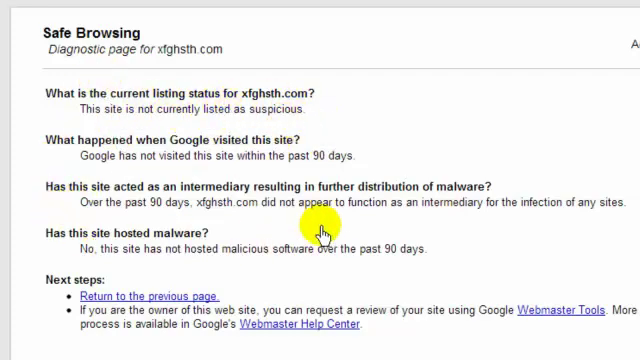
mouse_move(633, 310)
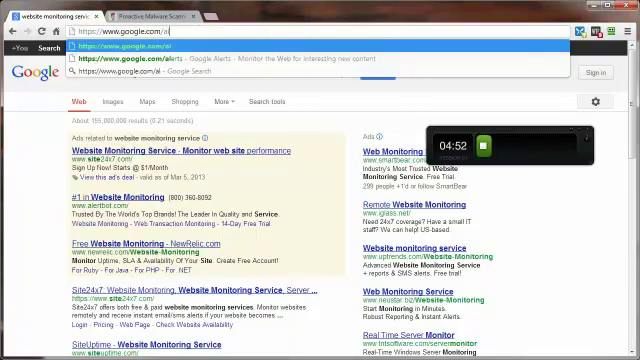
Go to the Google Alerts site at google.com/alerts
click(165, 49)
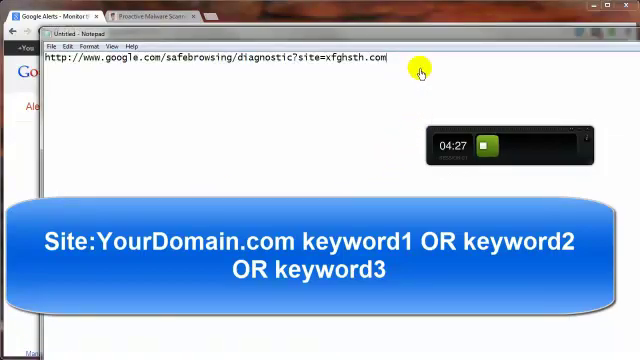
Type 'site:yourdomain.com keyword1 OR keyword2 OR keyword3' on a new Notepad line
text(site:yourdomain.com keyword1 OR keyword2 OR keyword3)
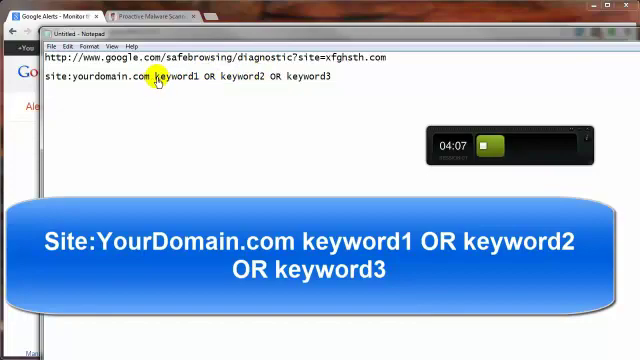
mouse_move(209, 86)
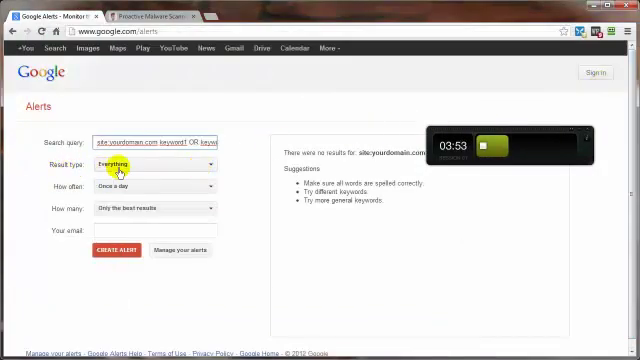
Keep Result type as Everything, set How often to Once a day, and review How many options
click(157, 164)
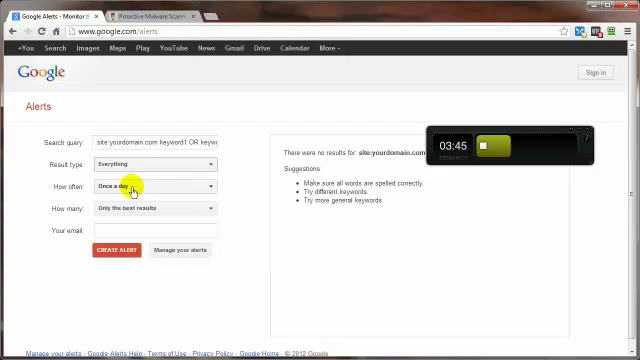
mouse_move(63, 191)
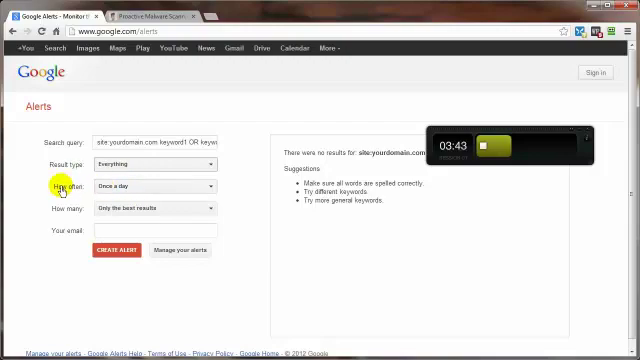
click(155, 186)
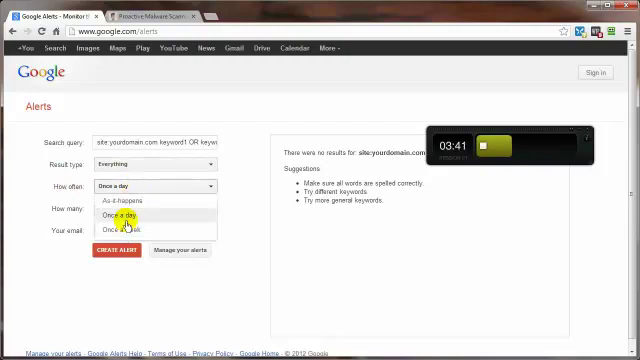
click(120, 218)
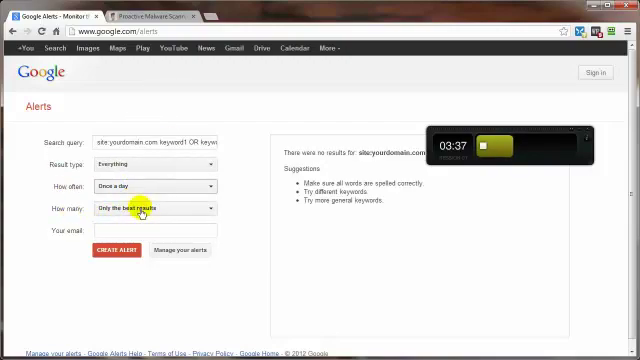
click(155, 208)
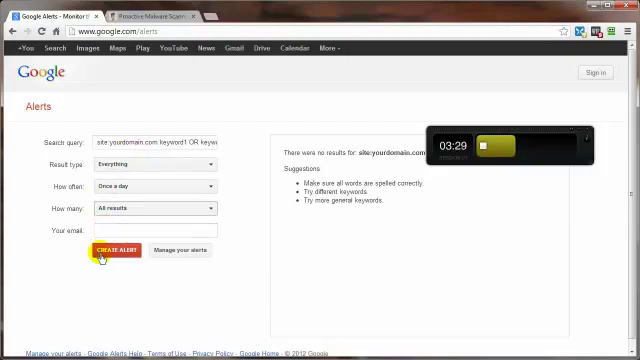
mouse_move(160, 295)
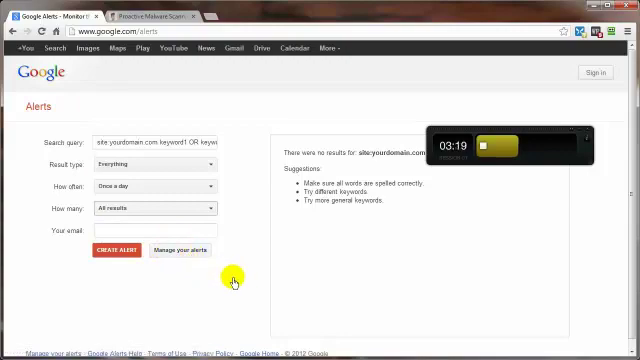
mouse_move(236, 247)
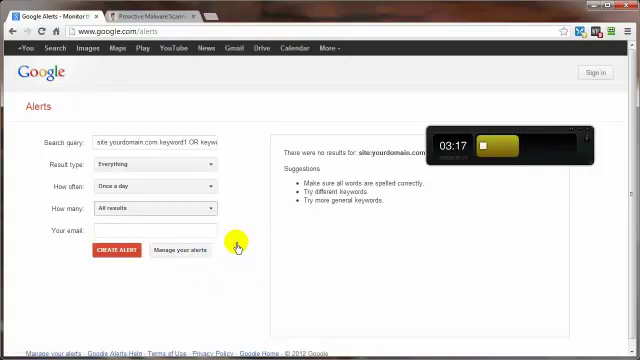
mouse_move(243, 241)
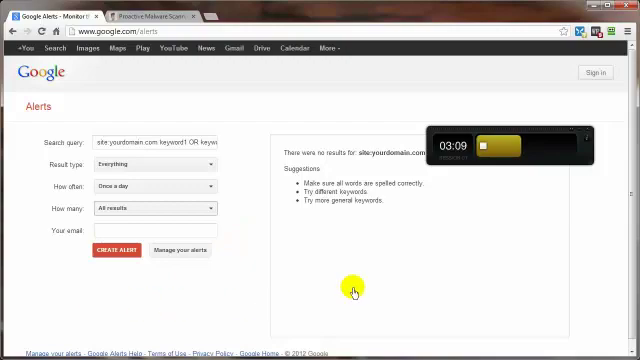
mouse_move(265, 230)
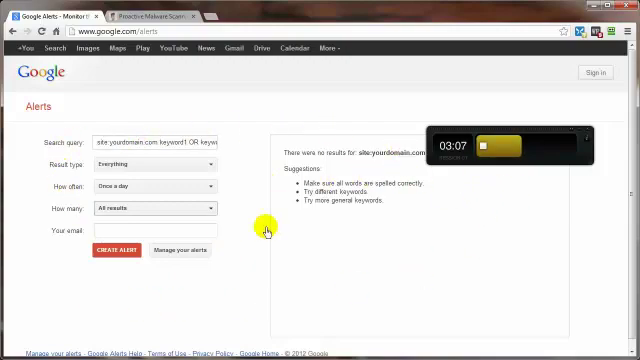
mouse_move(178, 103)
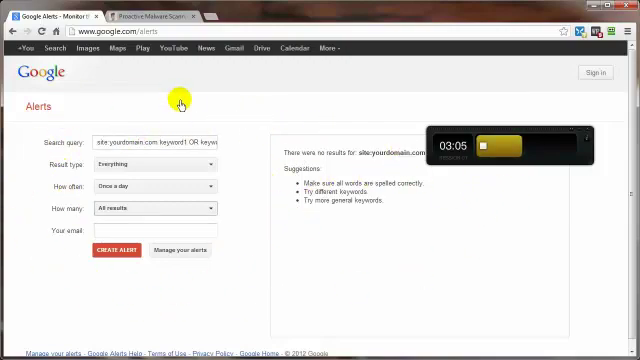
mouse_move(483, 210)
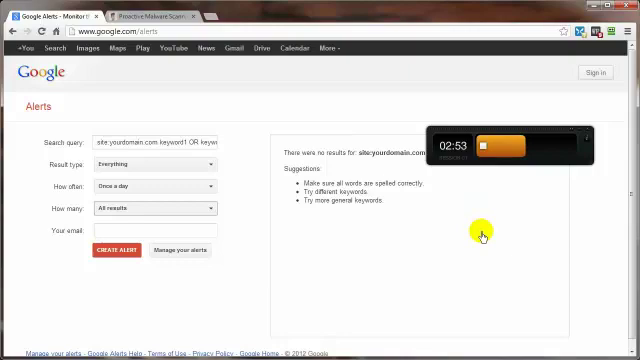
mouse_move(469, 237)
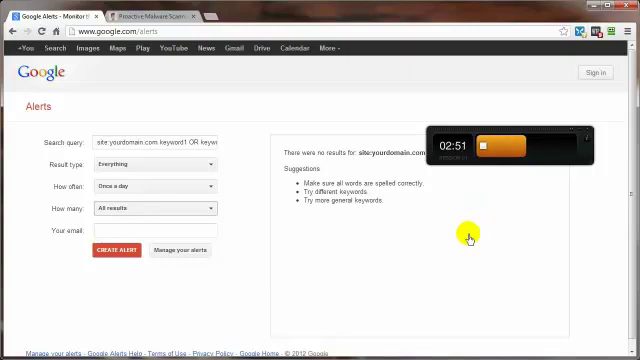